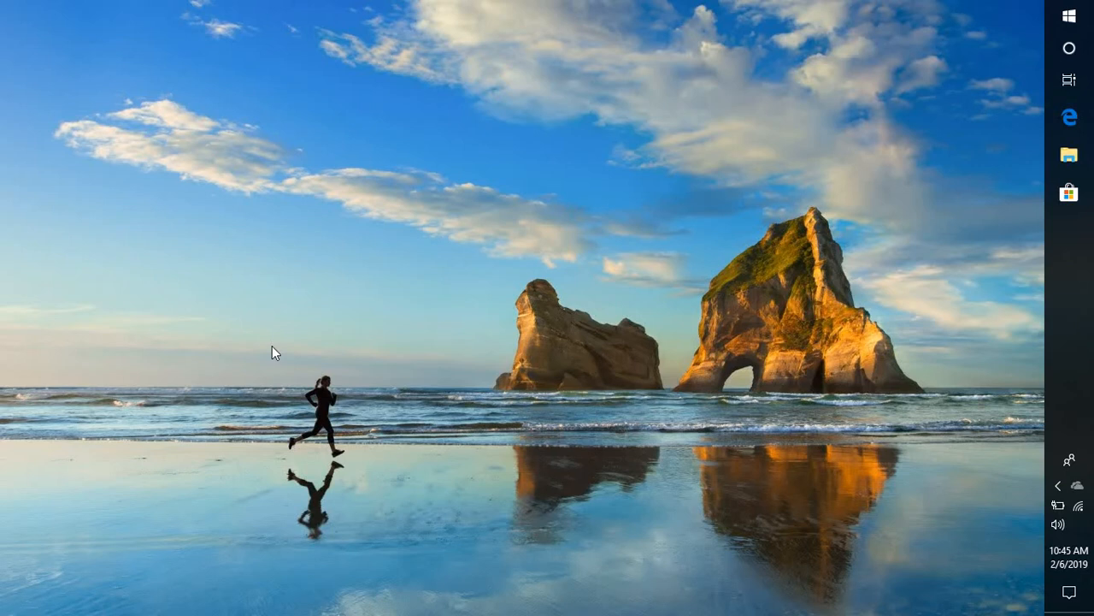
mouse_move(722, 224)
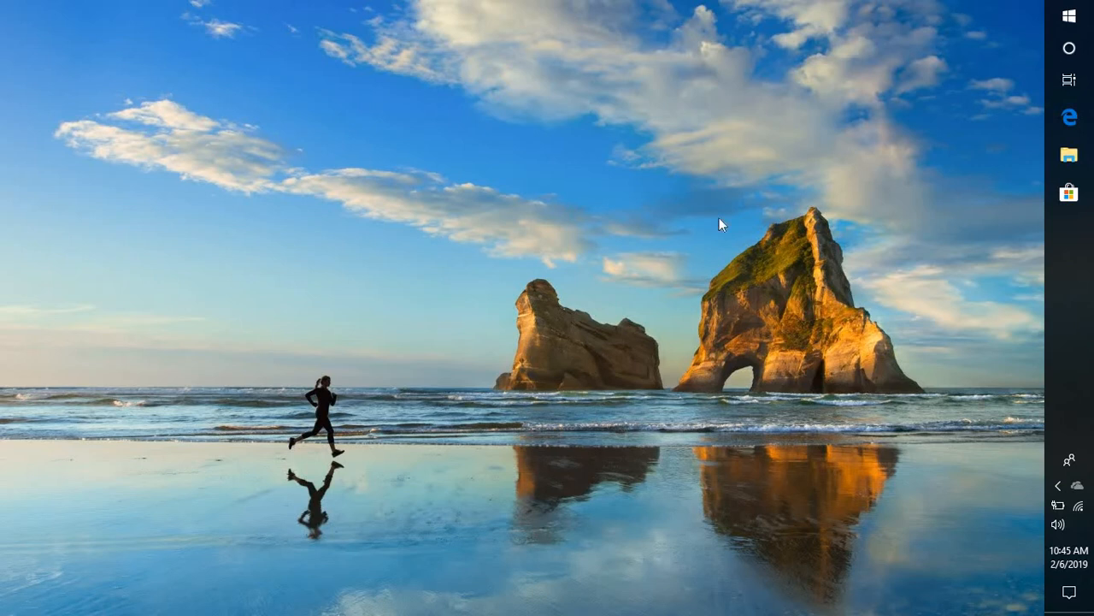
mouse_move(939, 233)
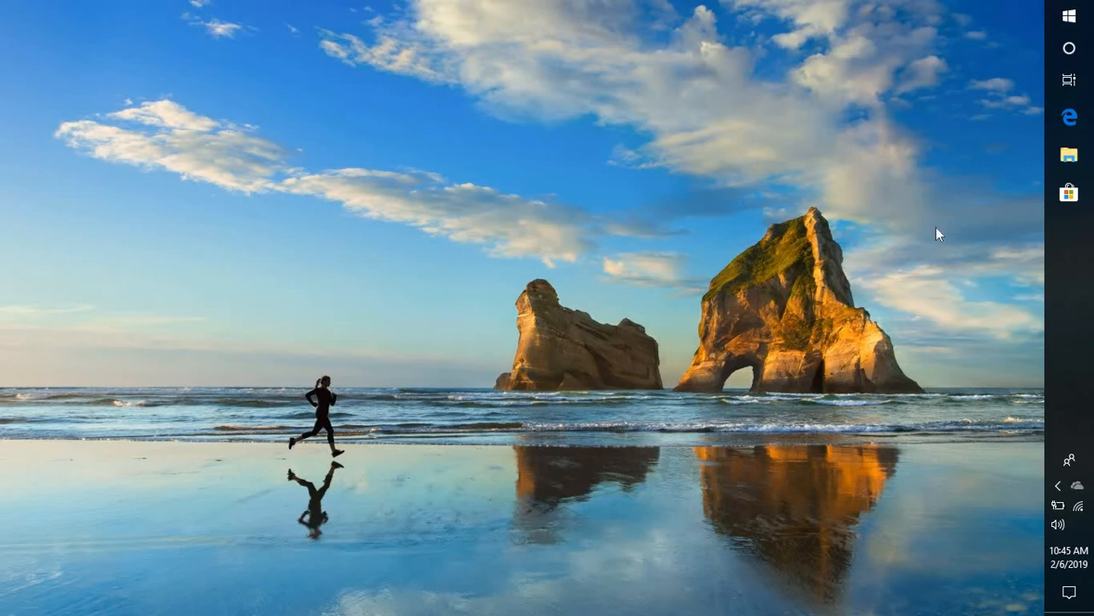
mouse_move(998, 192)
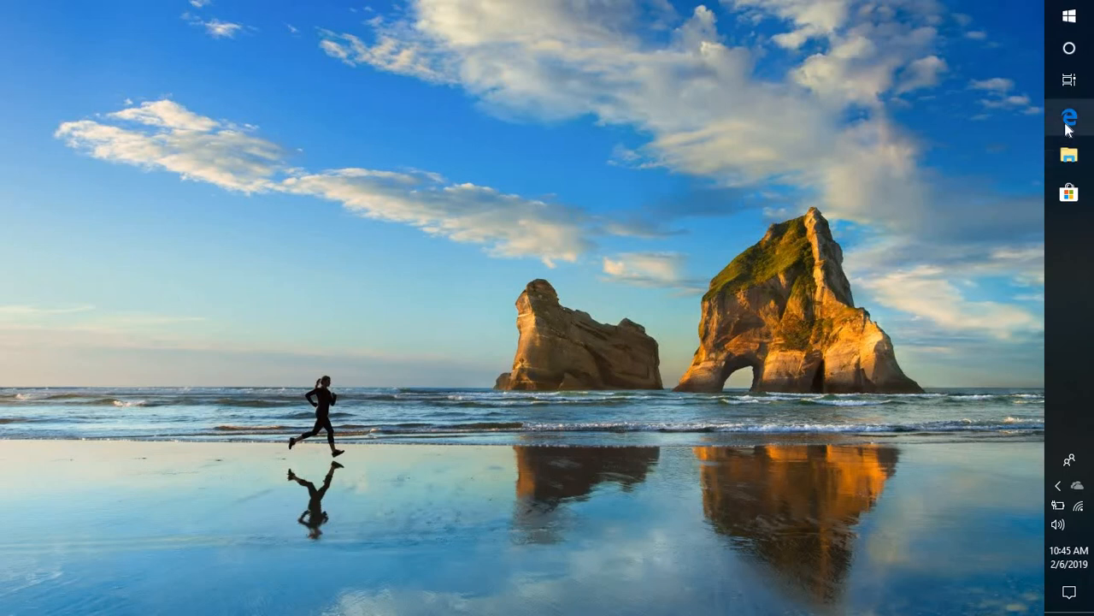
mouse_move(1068, 118)
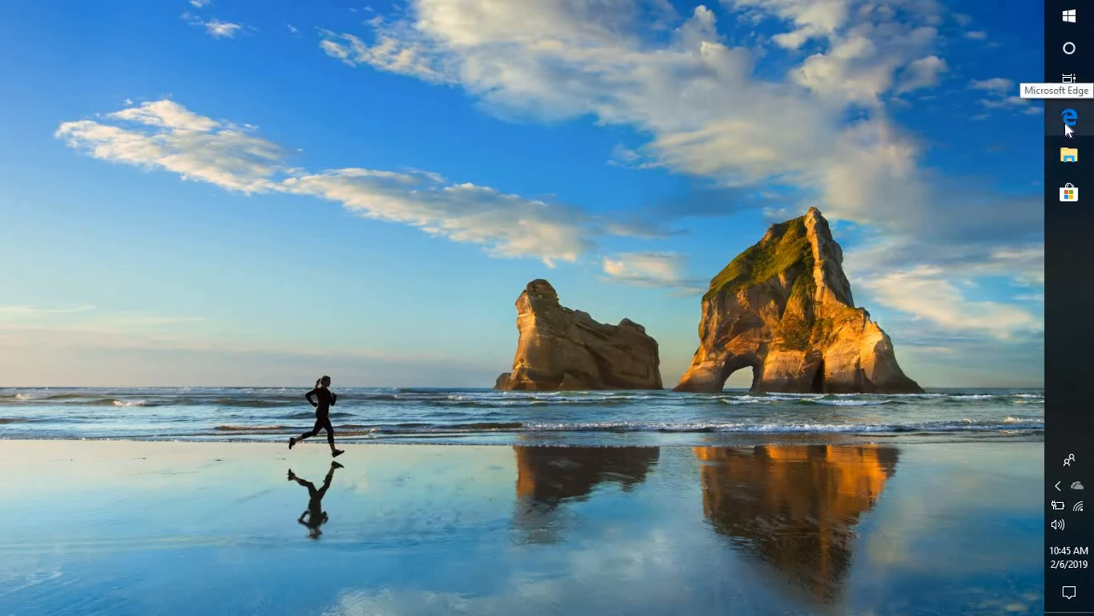
mouse_move(1069, 118)
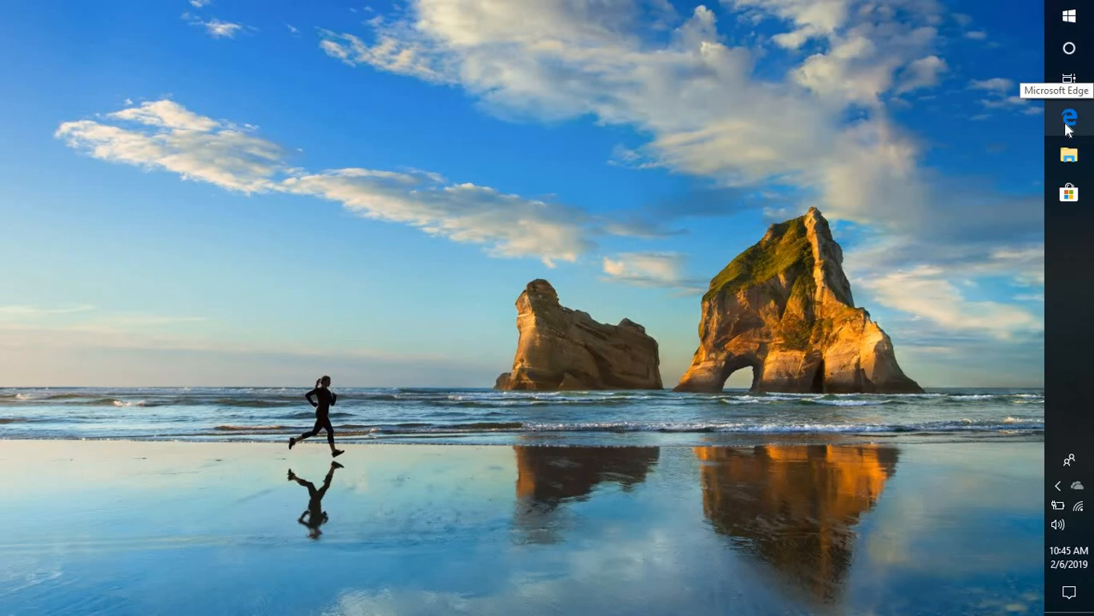
Go to google.com in Edge and search for 'download google chrome'.
left_click(1067, 116)
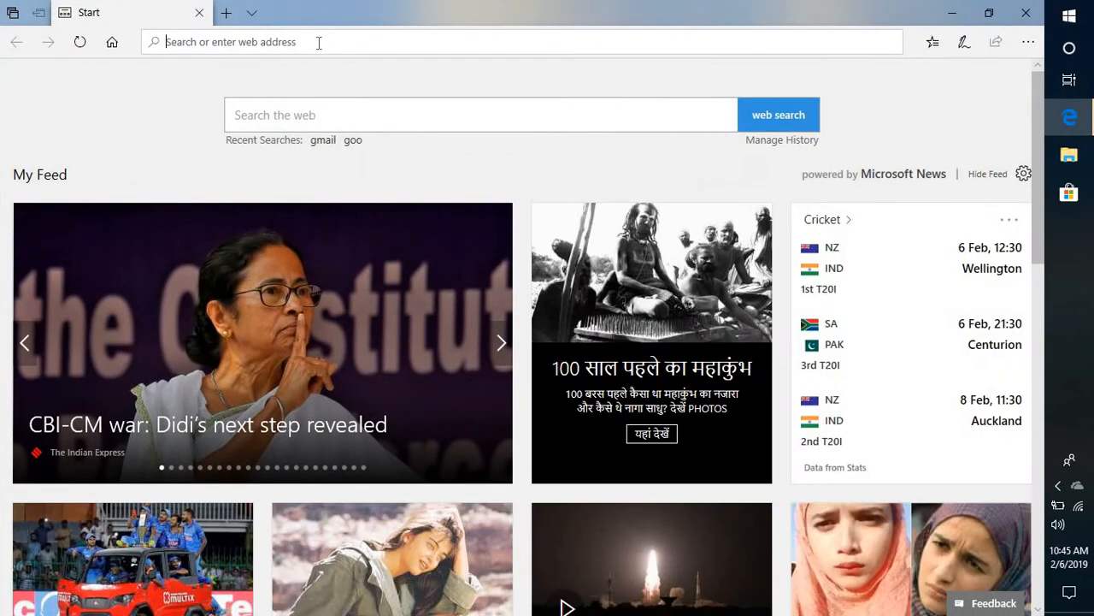
type("google.com/")
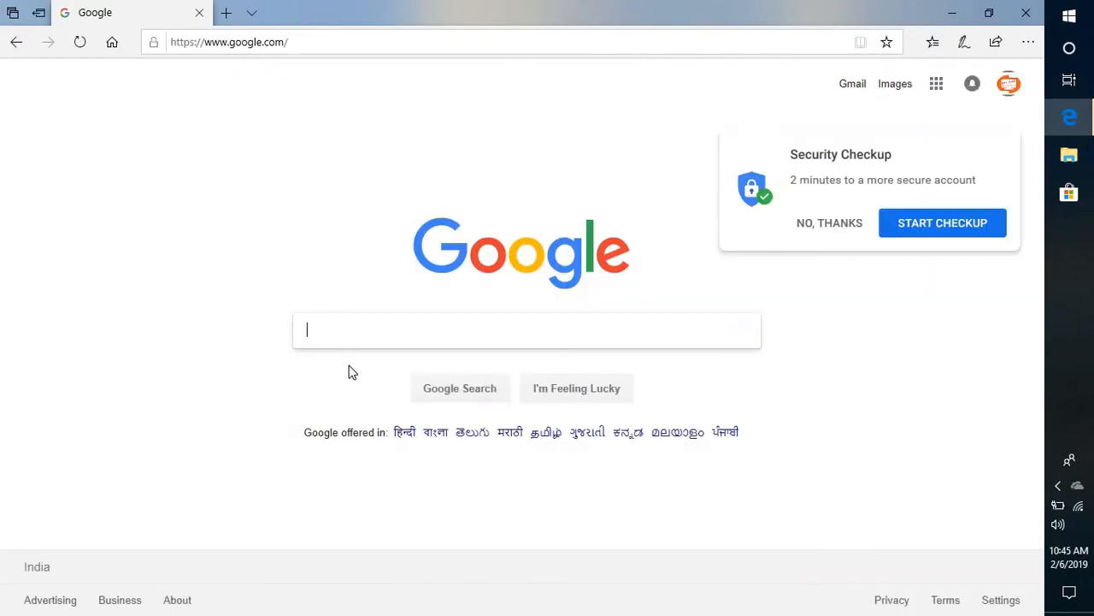
mouse_move(342, 331)
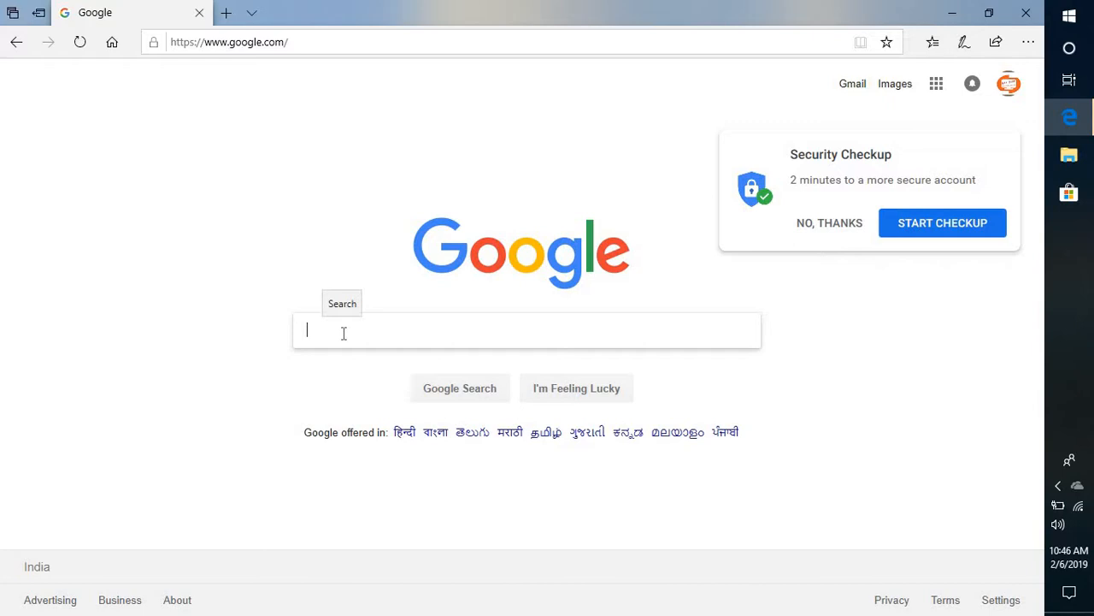
type("download google")
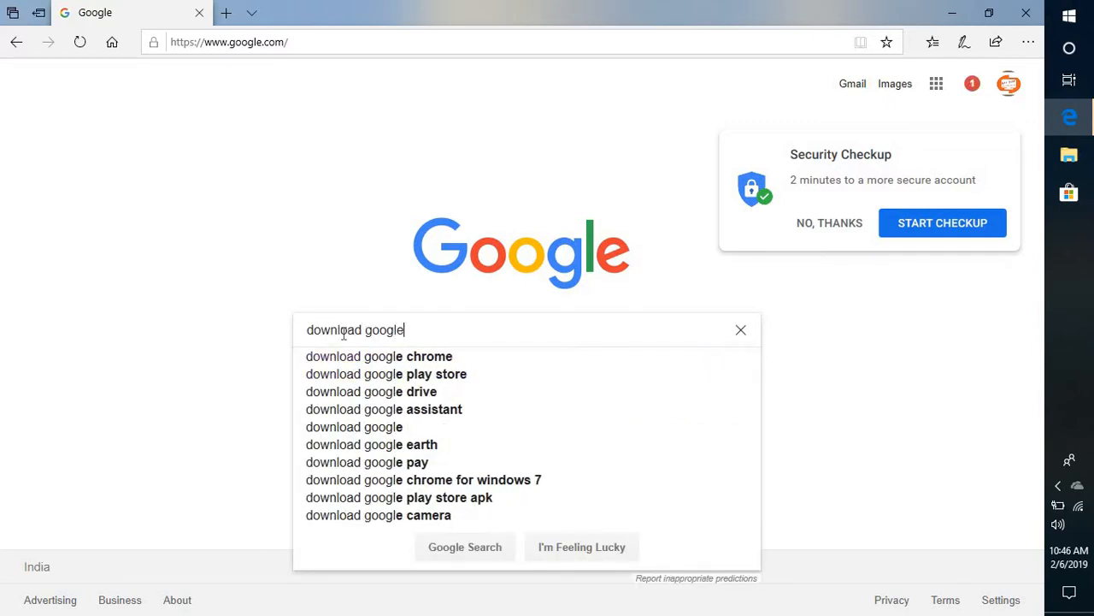
left_click(380, 356)
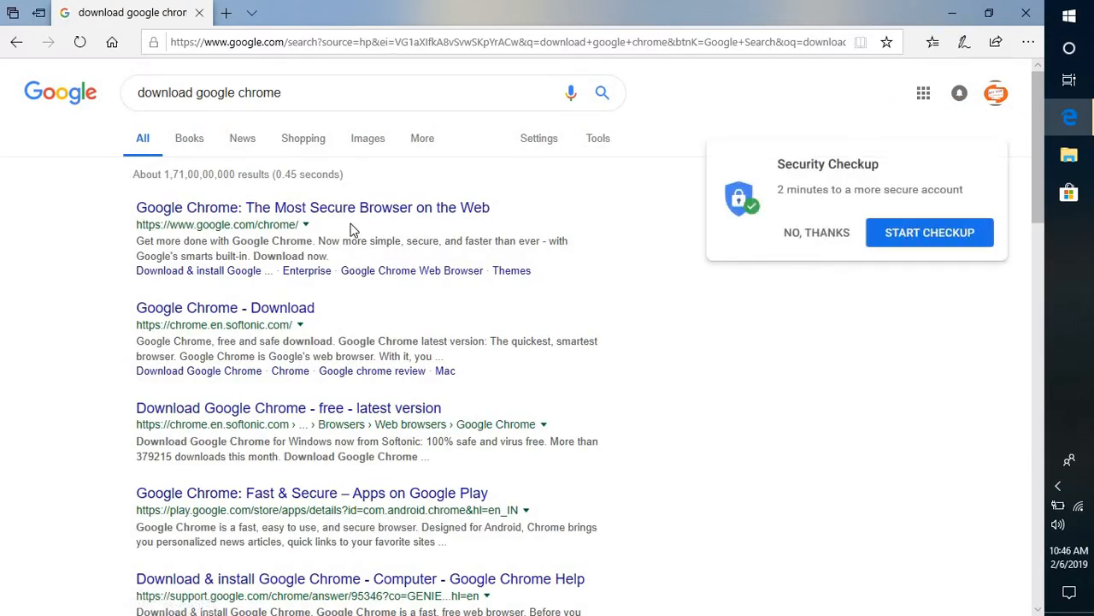
Follow the first result, 'Google Chrome: The Most Secure Browser on the Web'.
left_click(313, 207)
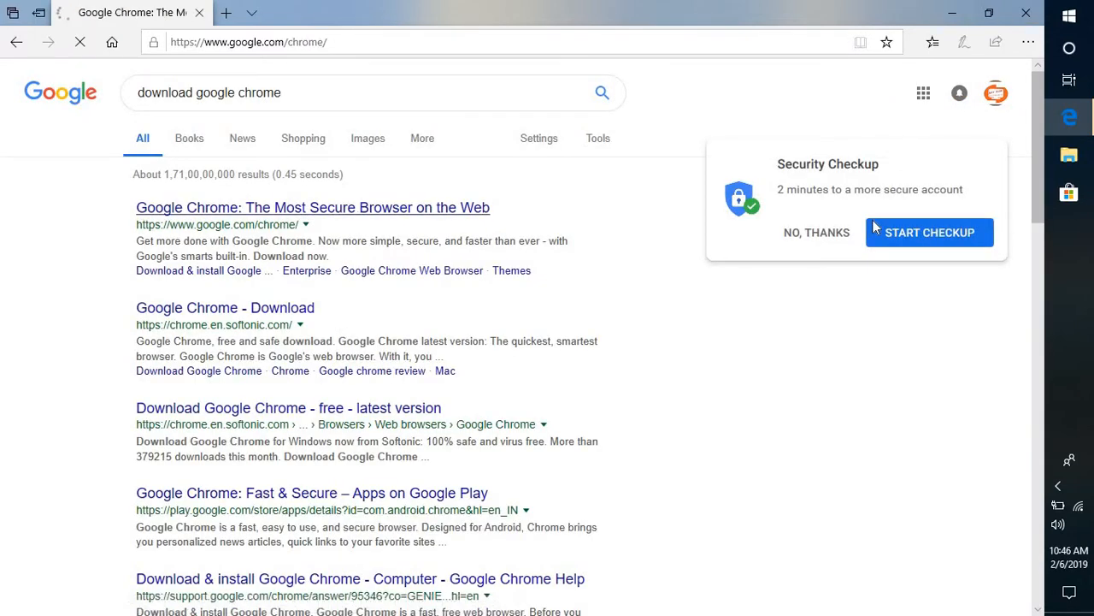
left_click(313, 207)
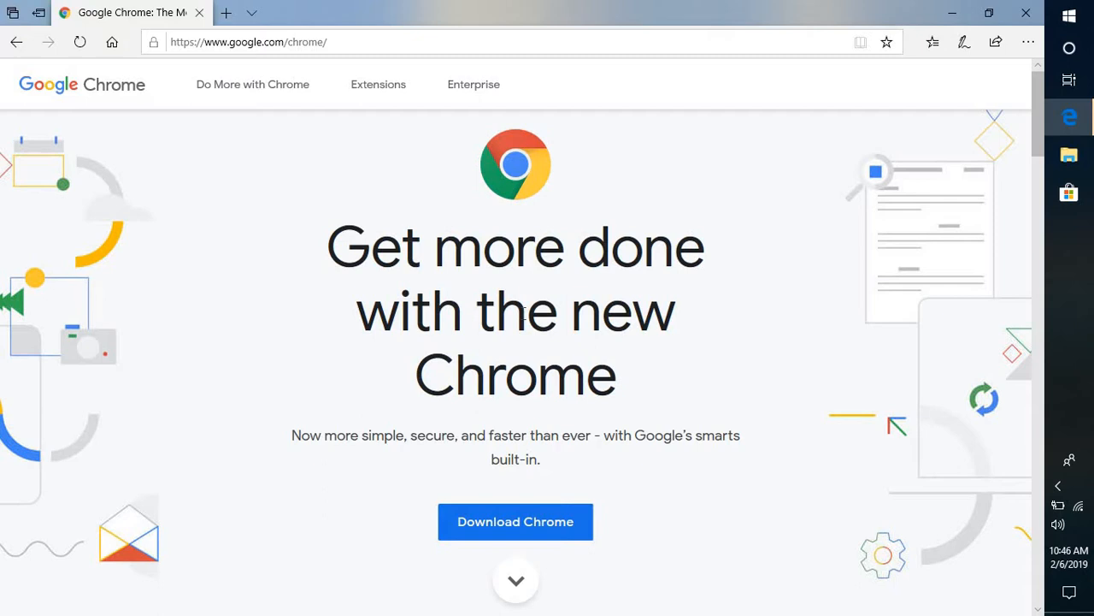
Download Chrome for Windows, accept the terms and run ChromeSetup.exe from the download bar.
left_click(517, 522)
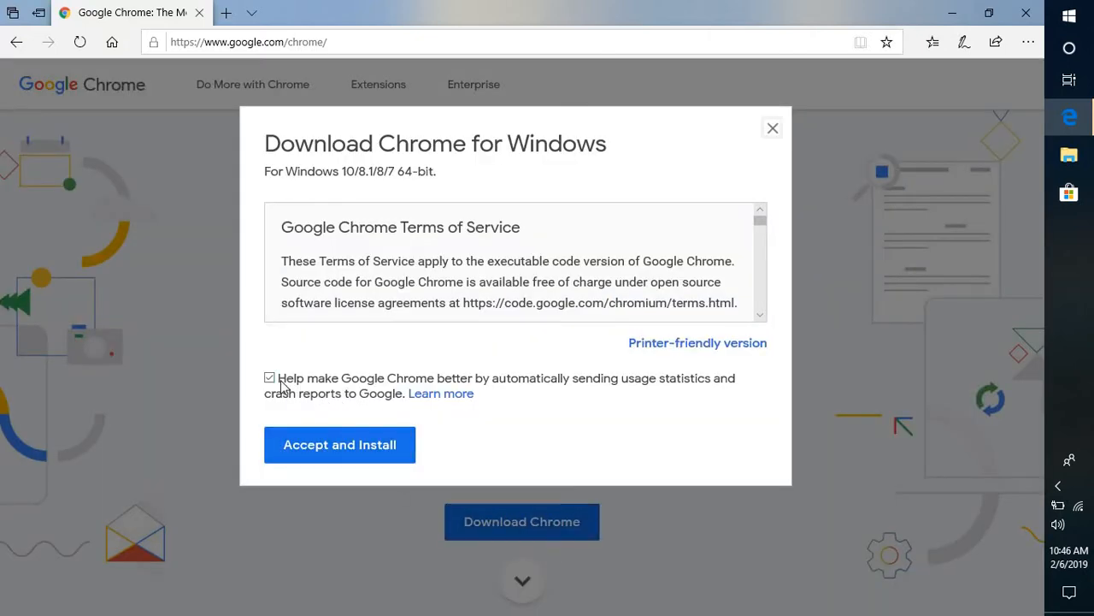
mouse_move(340, 444)
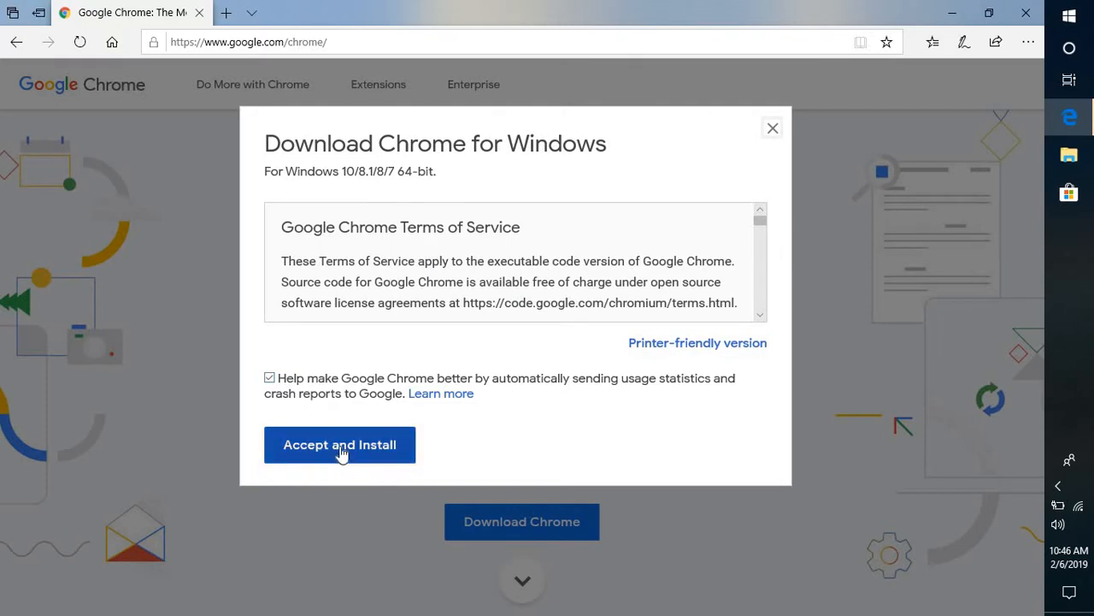
left_click(339, 445)
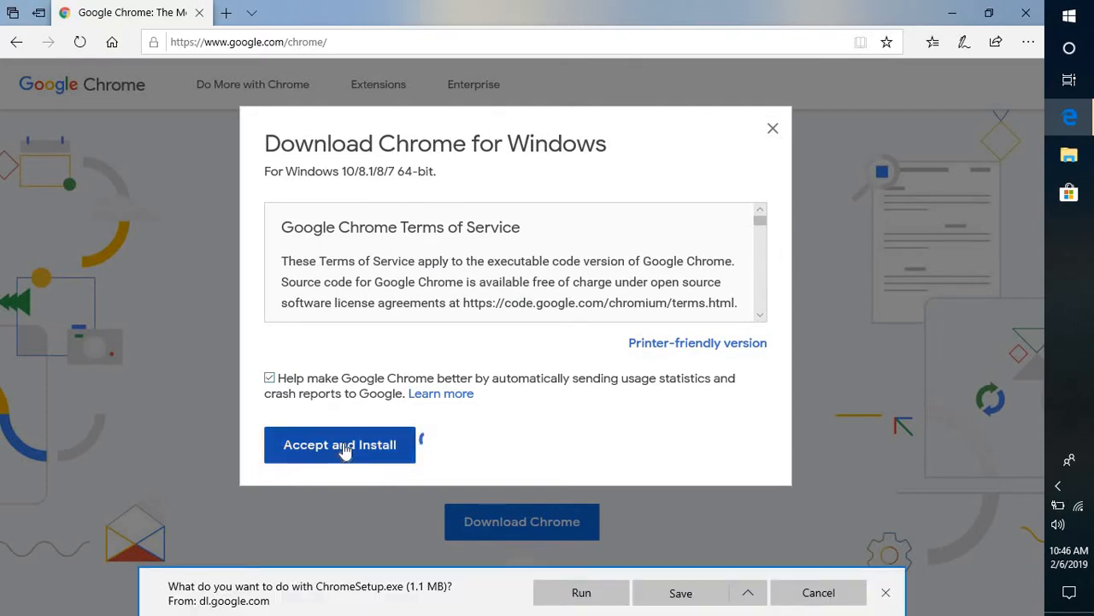
left_click(338, 445)
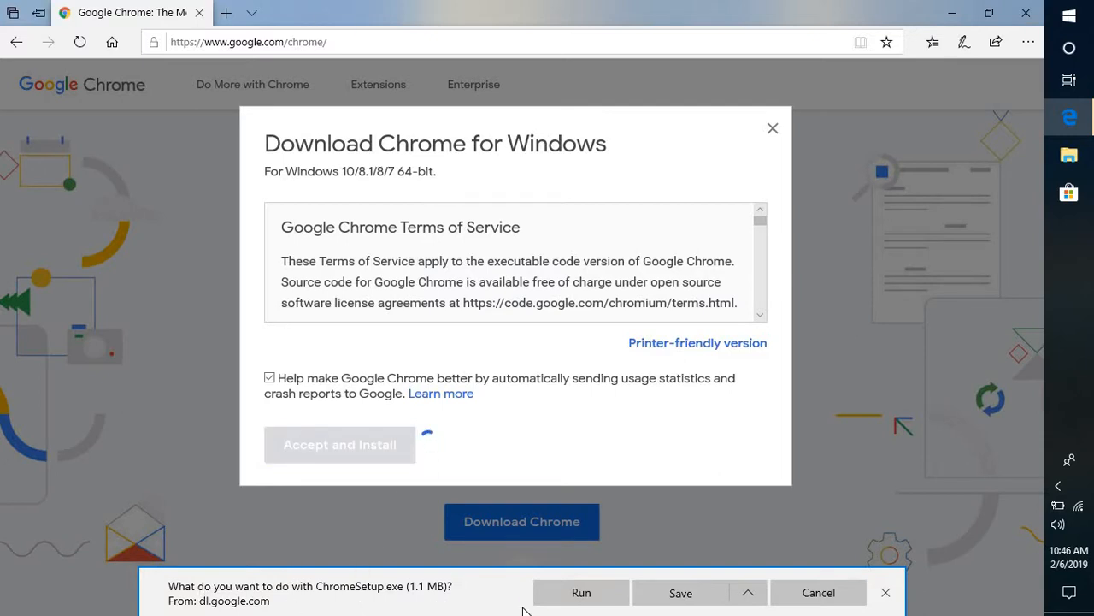
left_click(338, 445)
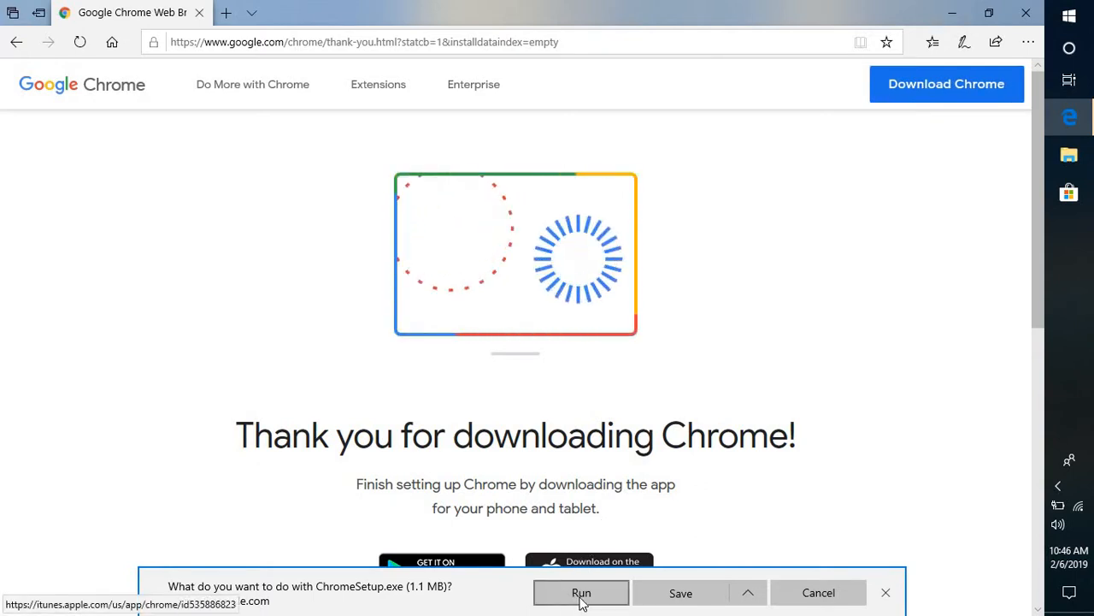
left_click(582, 592)
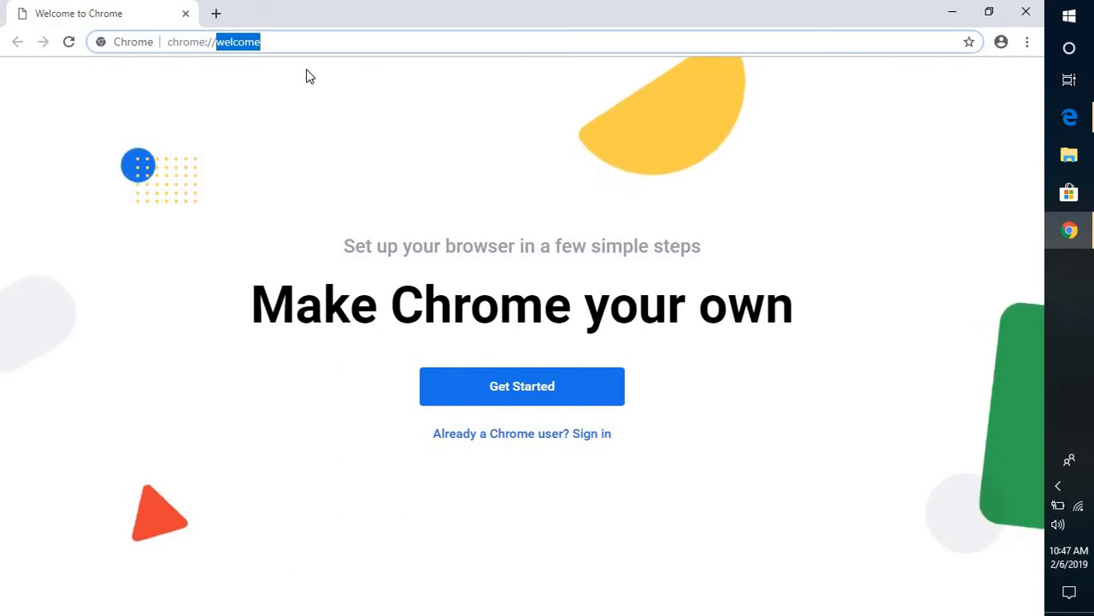
mouse_move(419, 363)
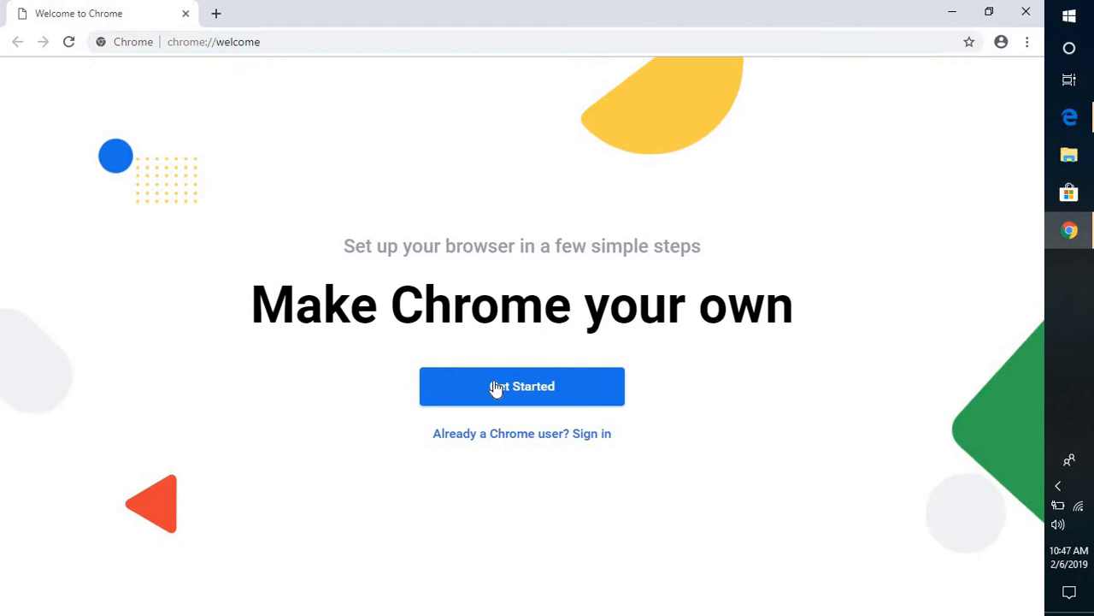
Begin Chrome's welcome walkthrough via Get Started, reaching the email bookmark page.
left_click(522, 386)
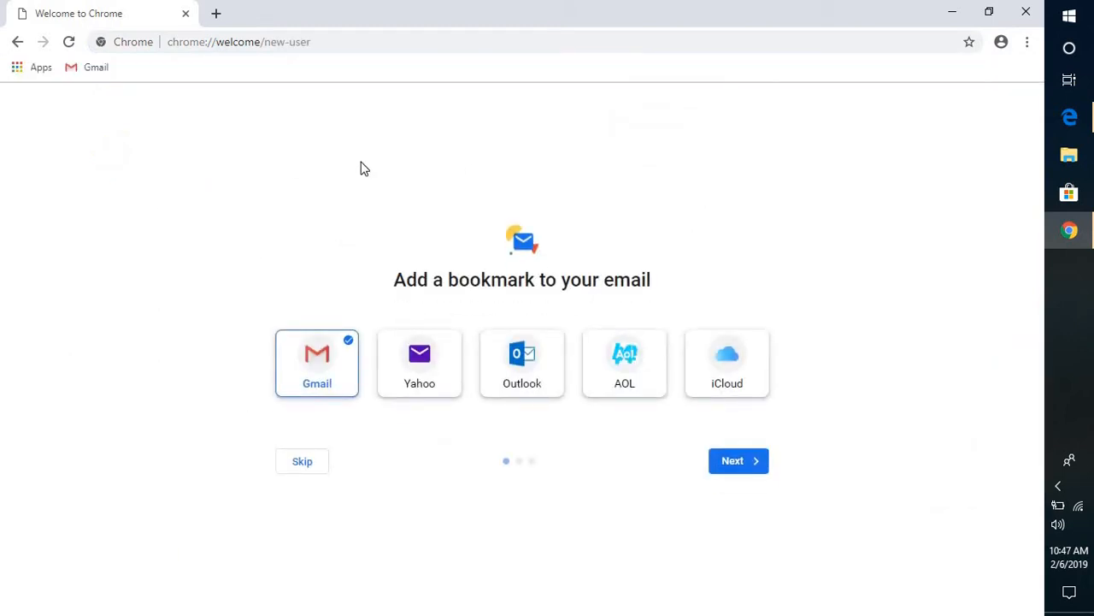
mouse_move(383, 182)
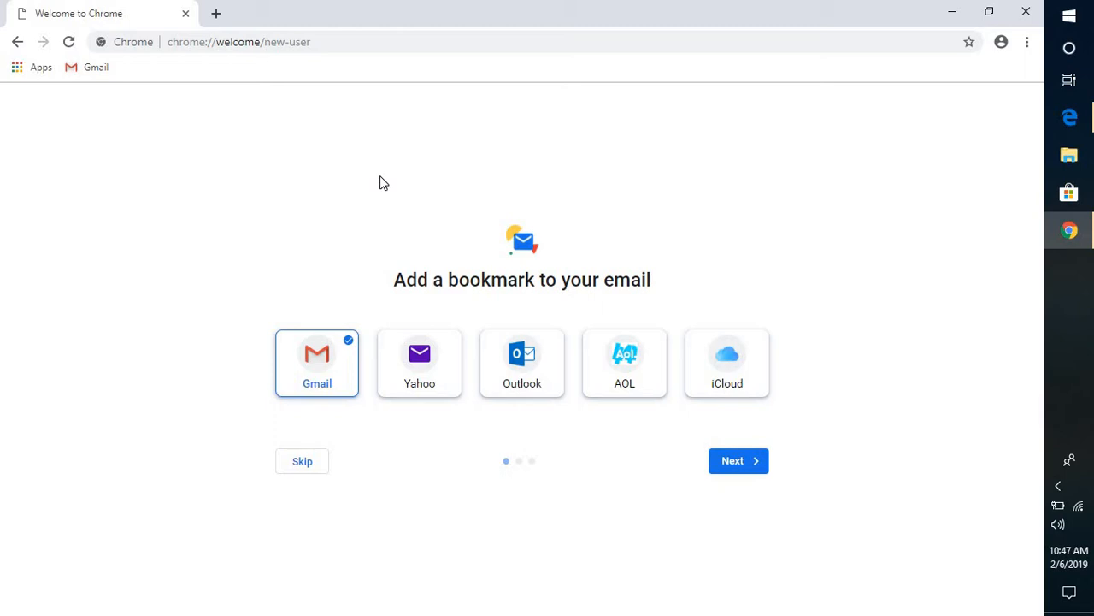
mouse_move(1060, 242)
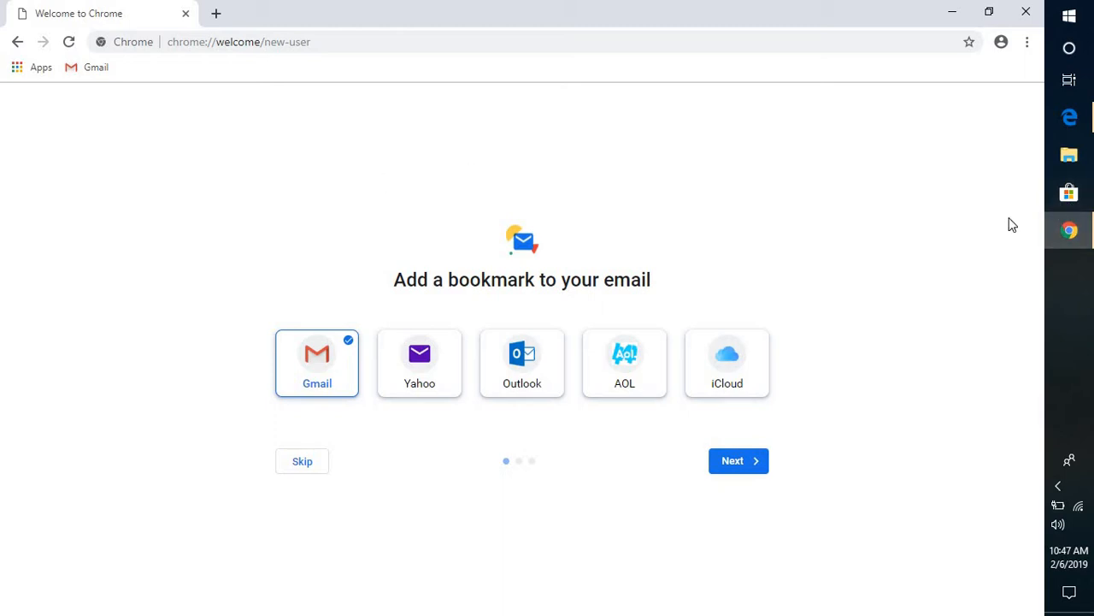
Pin the running Google Chrome icon to the Windows taskbar.
right_click(1068, 231)
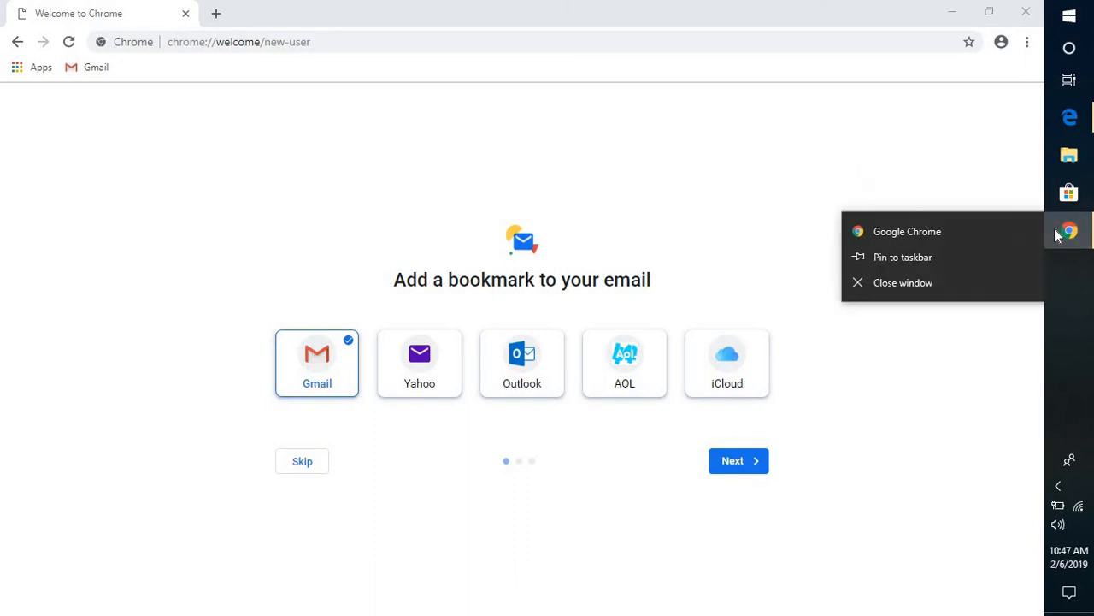
mouse_move(995, 249)
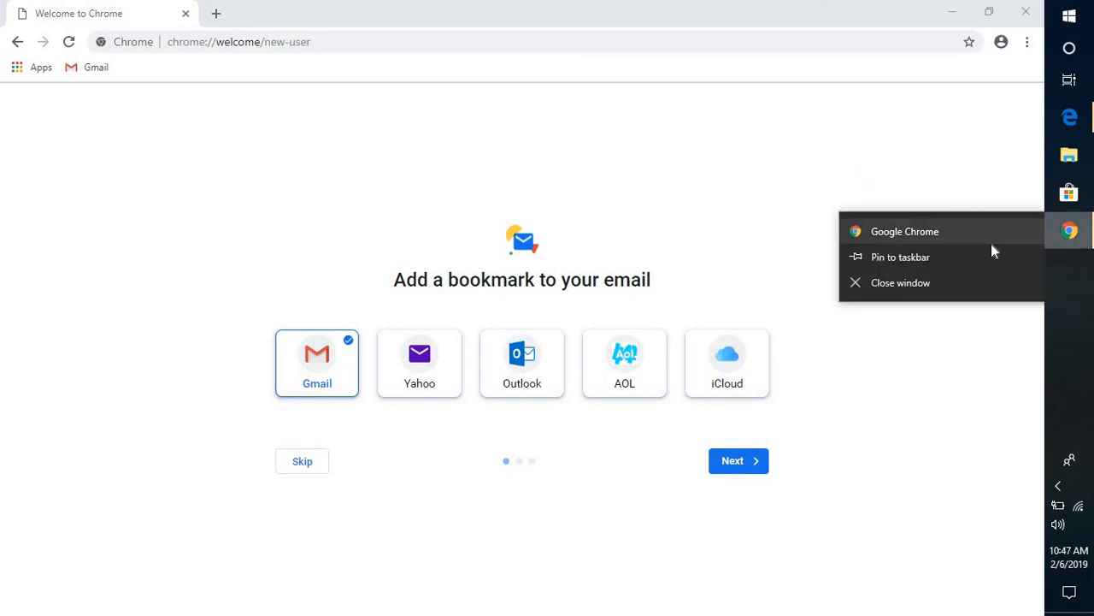
mouse_move(955, 236)
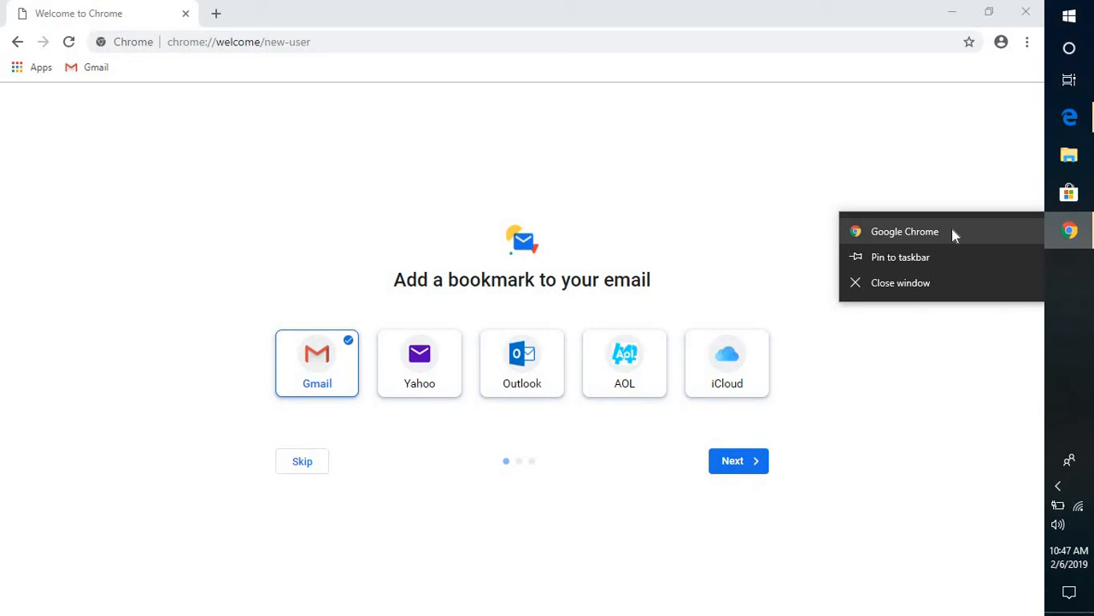
mouse_move(941, 258)
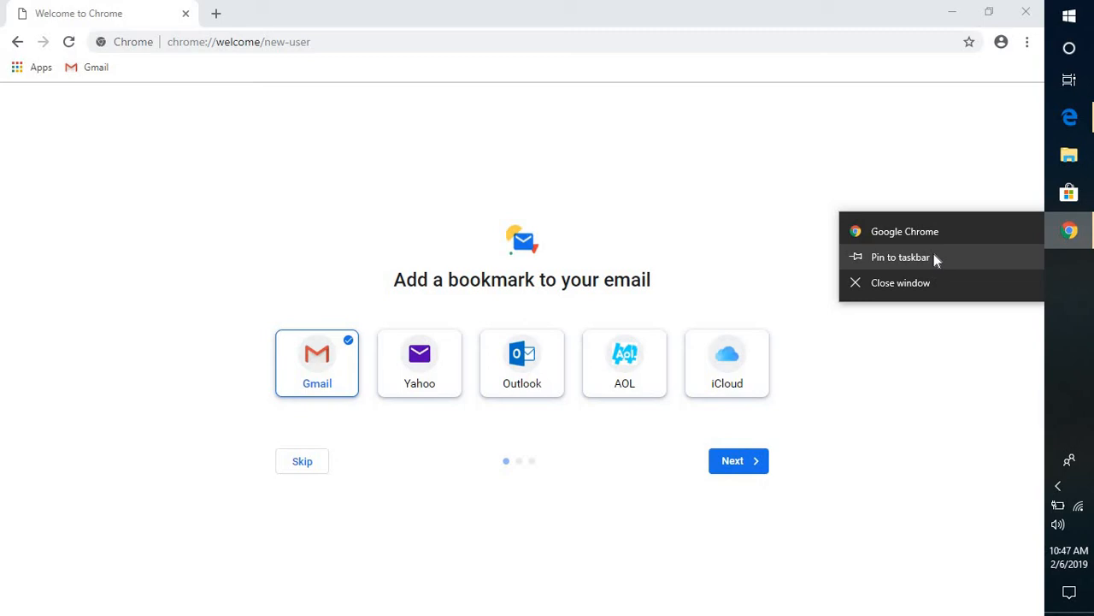
mouse_move(1067, 236)
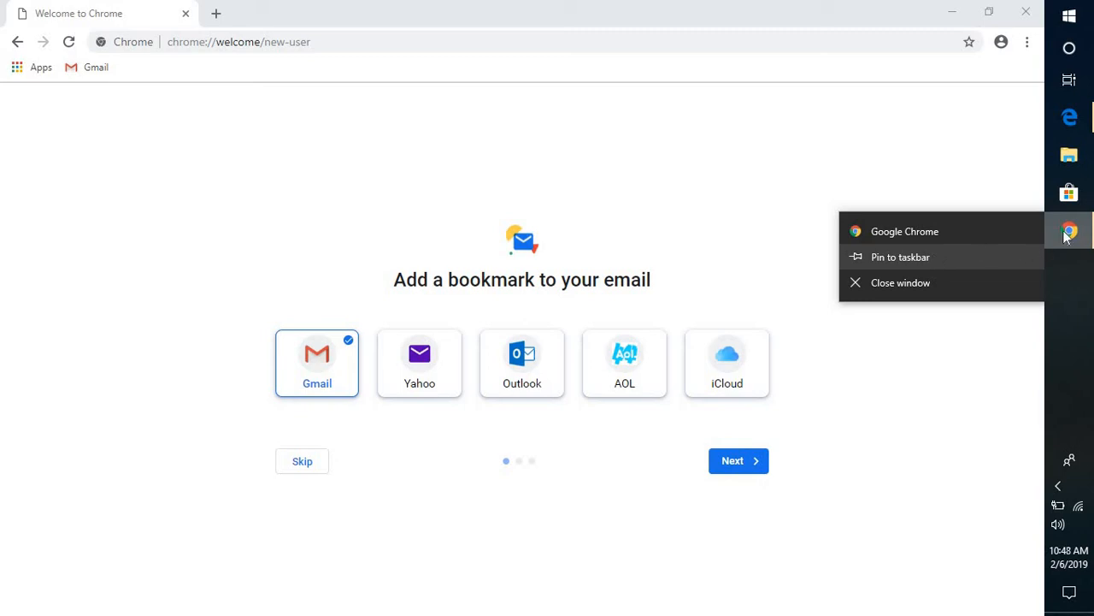
mouse_move(954, 260)
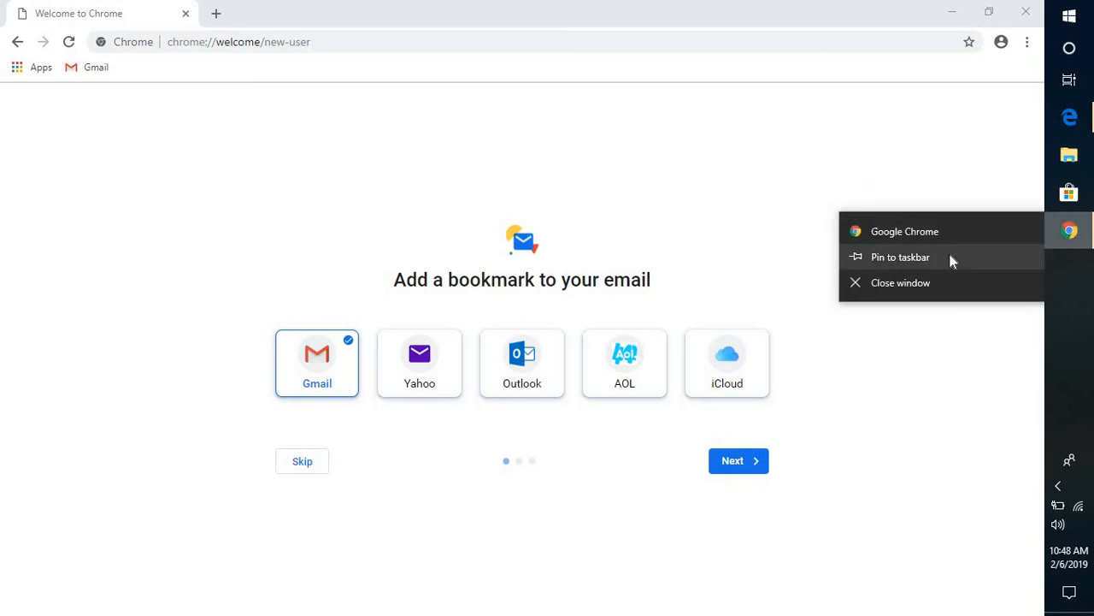
left_click(507, 188)
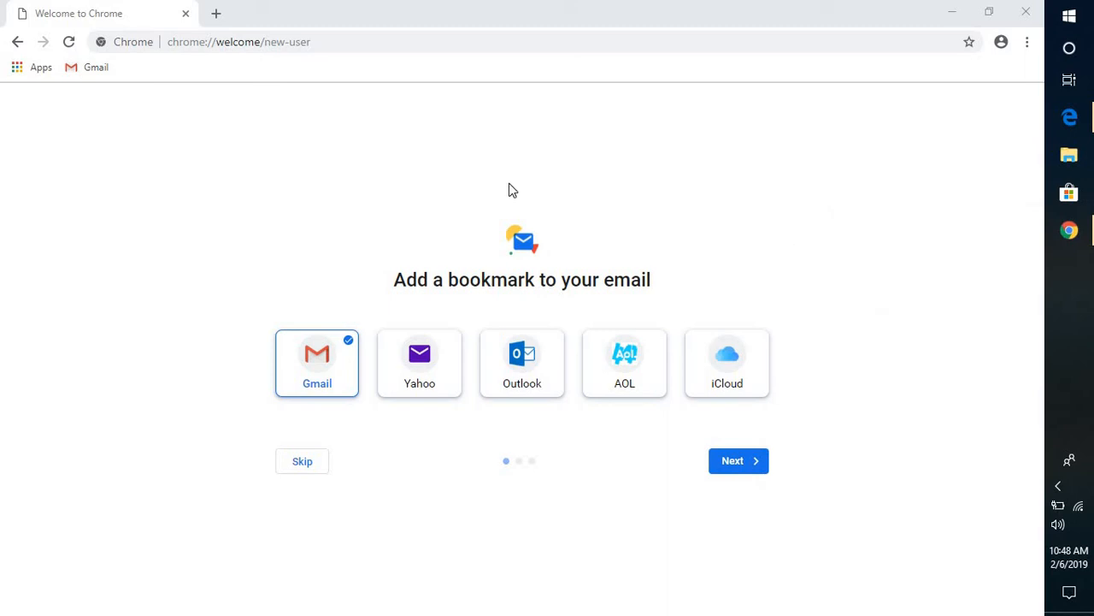